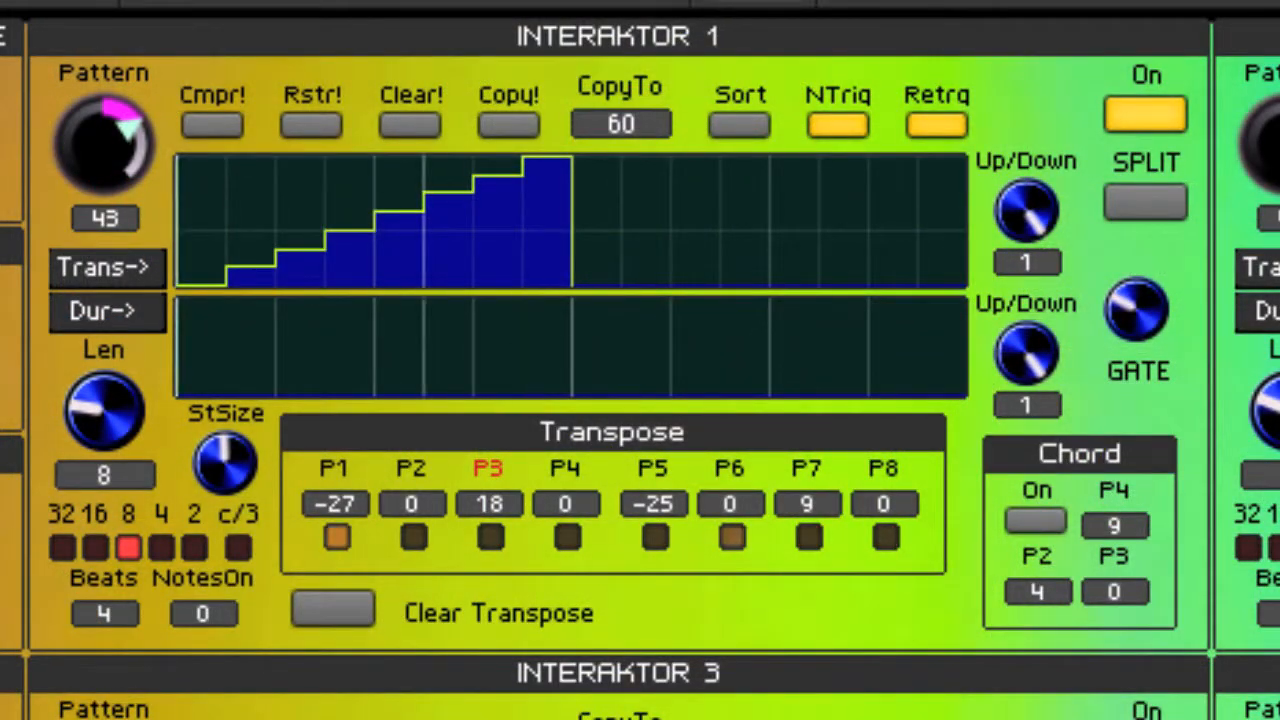
Step: Load an Interaktor snapshot so Interaktor 1 shows rising pattern 43 with its transpose row
{"action": "left_click", "coordinate": [730, 536]}
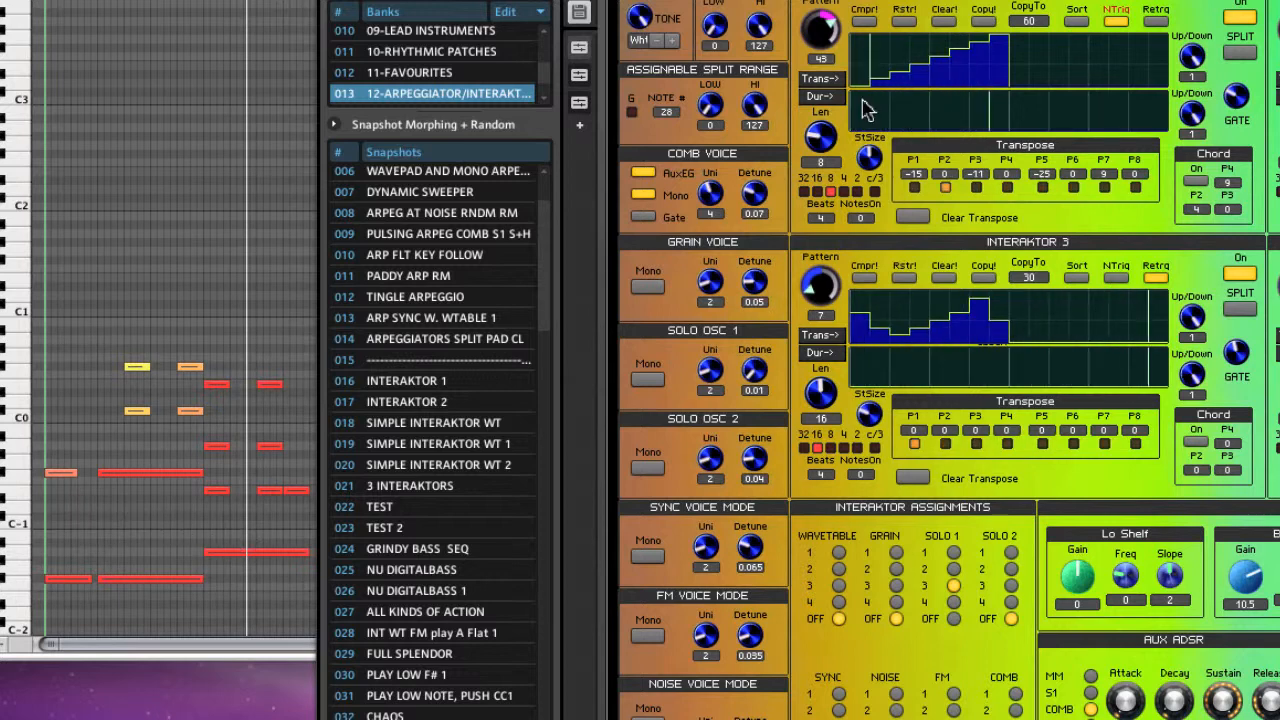
{"action": "mouse_move", "coordinate": [856, 104]}
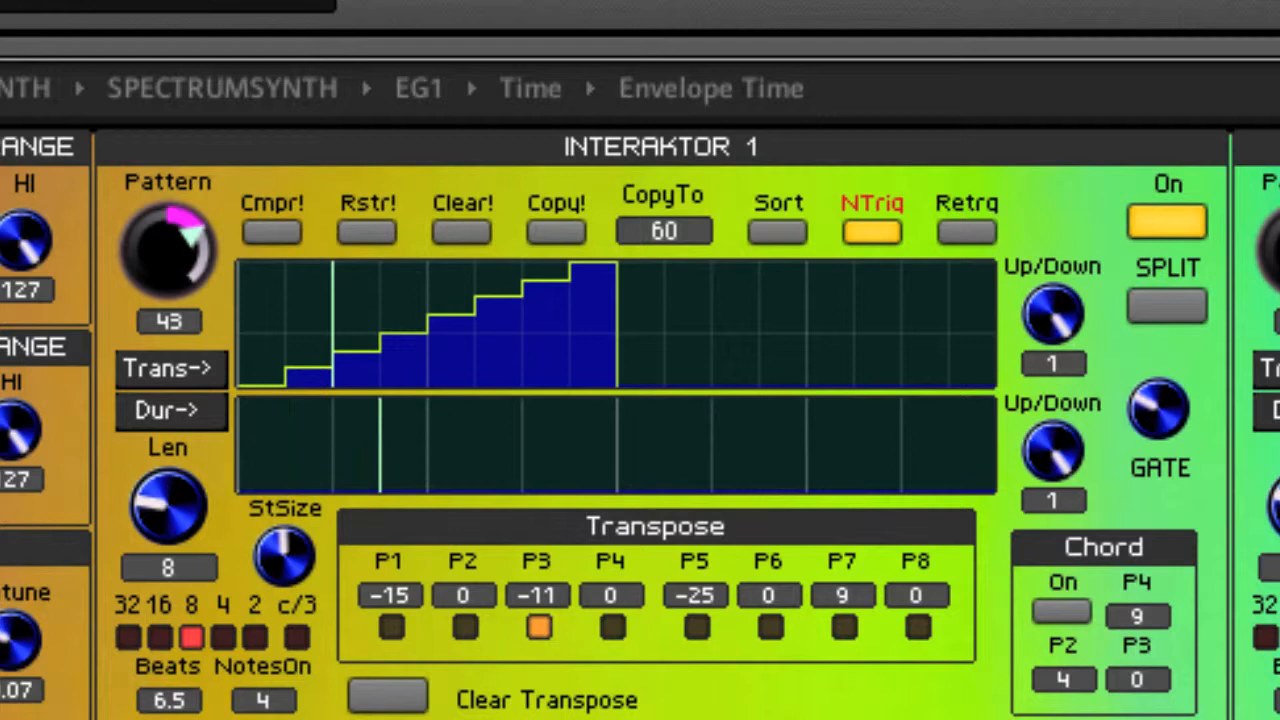
Step: Show the modulation source list for a Wavetable Router slot
{"action": "left_click", "coordinate": [768, 628]}
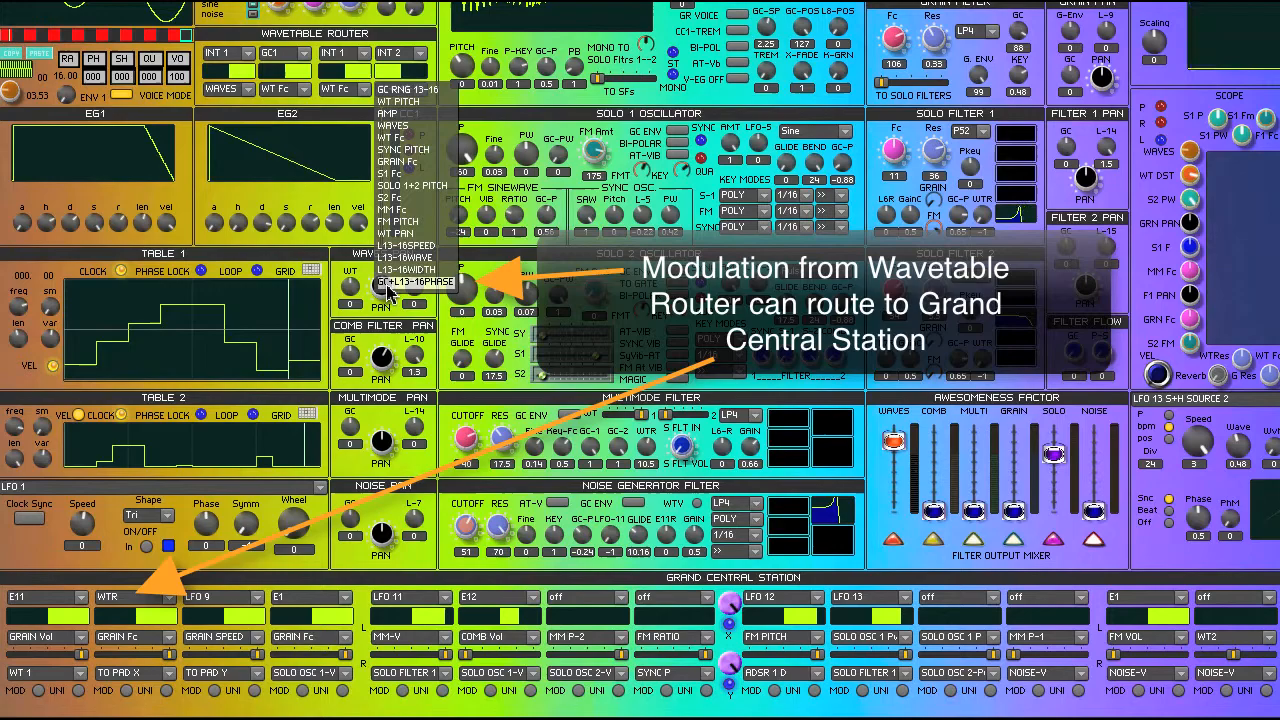
Step: Set the fourth Wavetable Router slot source to INT 2
{"action": "left_click", "coordinate": [416, 282]}
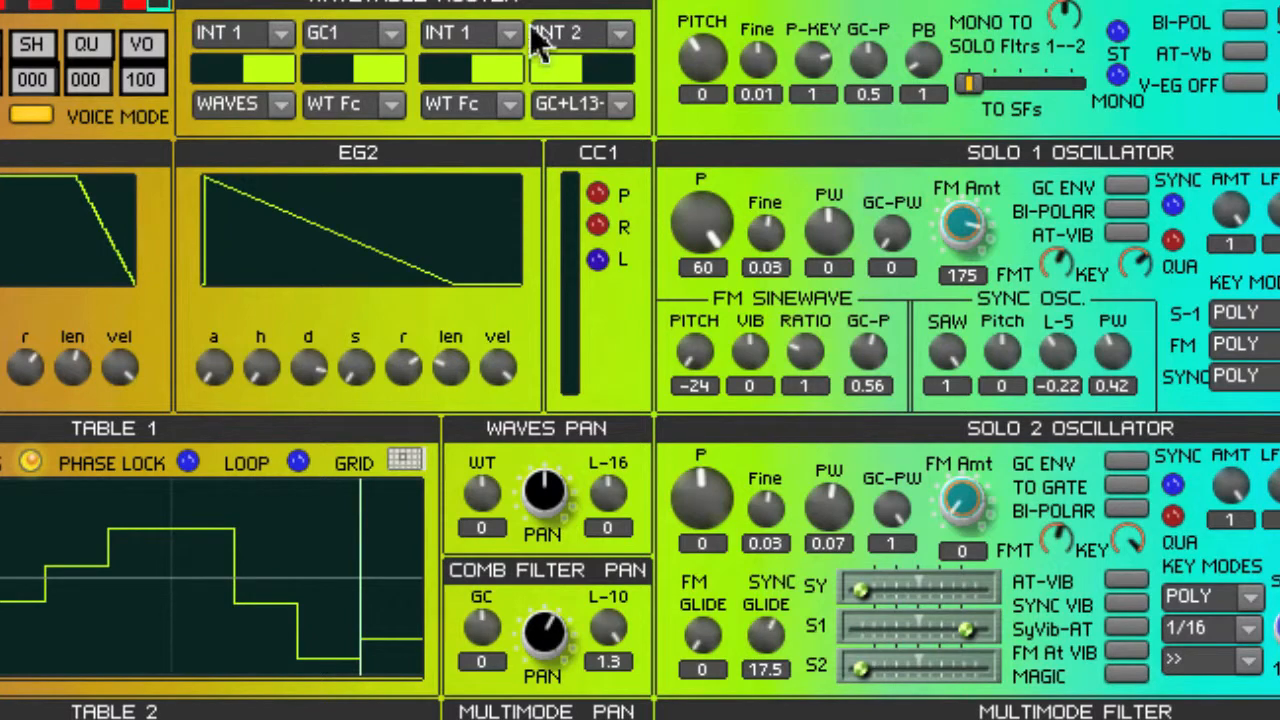
Step: Scroll the panel down toward the patch browser holding 7:13 - FM INIT
{"action": "scroll", "scroll_direction": "down", "scroll_amount": 3}
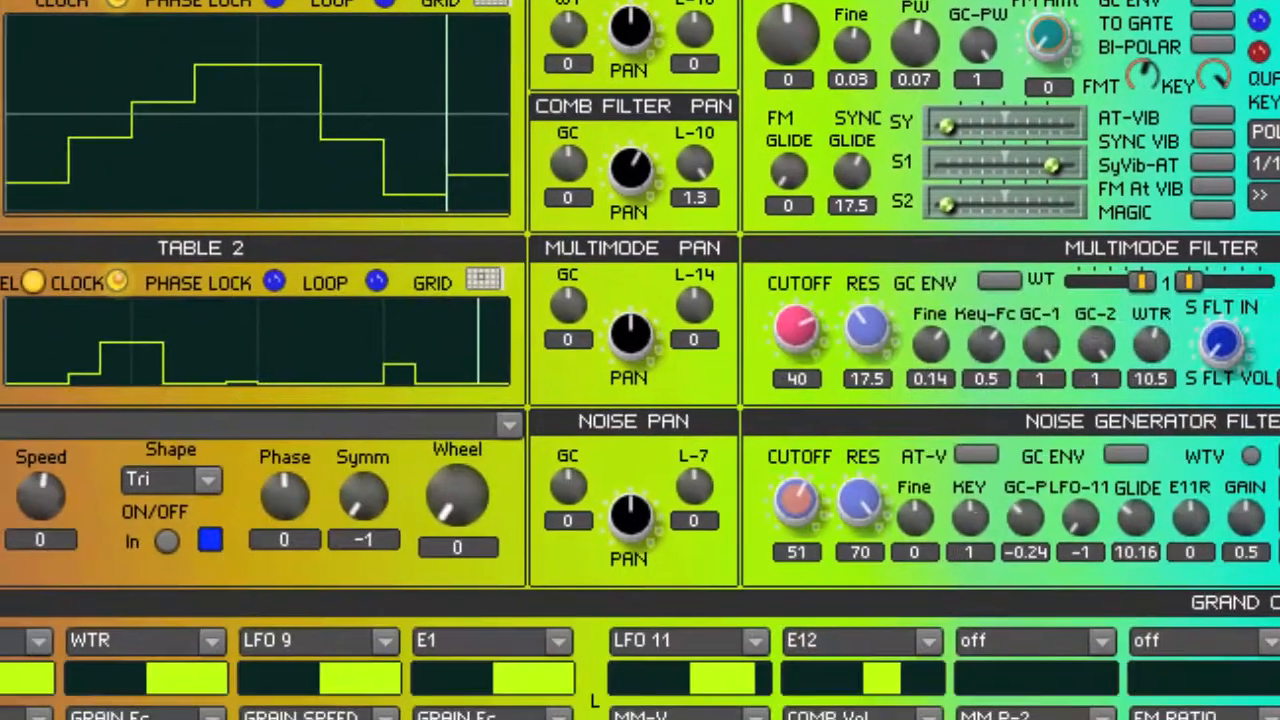
{"action": "scroll", "scroll_direction": "down", "scroll_amount": 3}
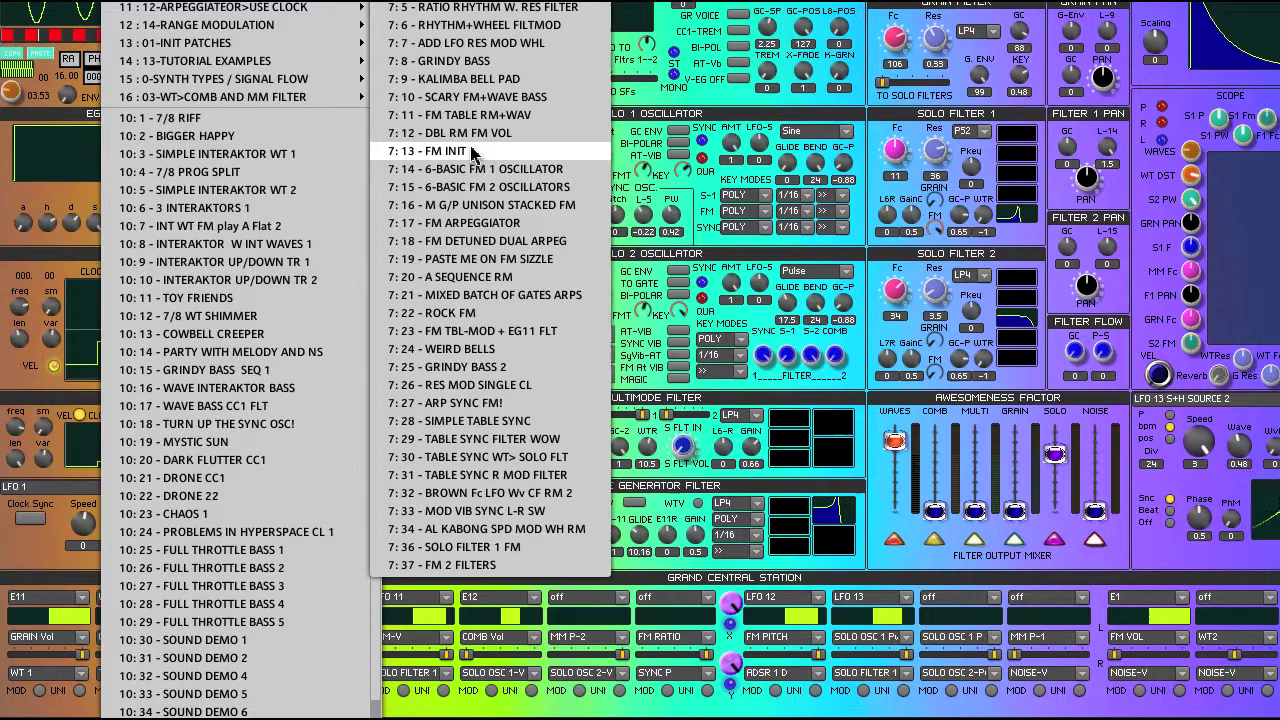
Step: Load the 7:13 - FM INIT patch from the browser
{"action": "left_click", "coordinate": [452, 152]}
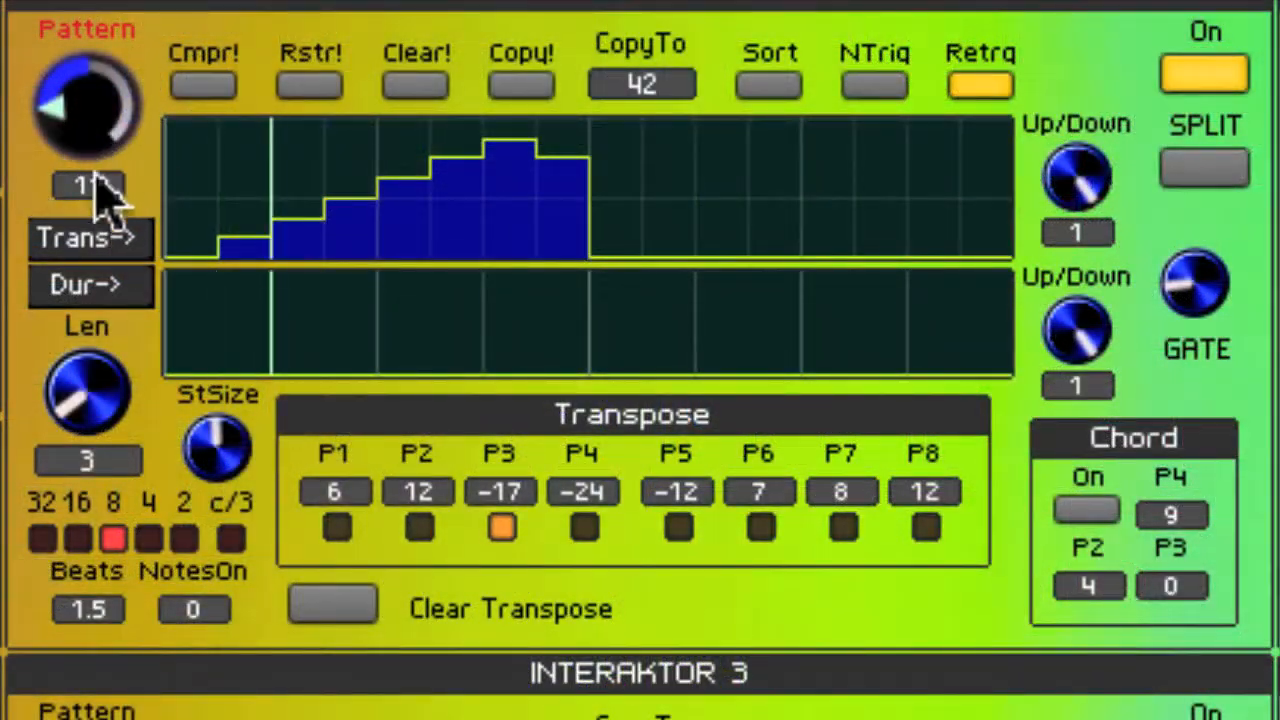
Step: Set Interaktor 1 to empty pattern 45 and clear its transpose steps
{"action": "left_click_drag", "start_coordinate": [90, 184], "coordinate": [90, 110]}
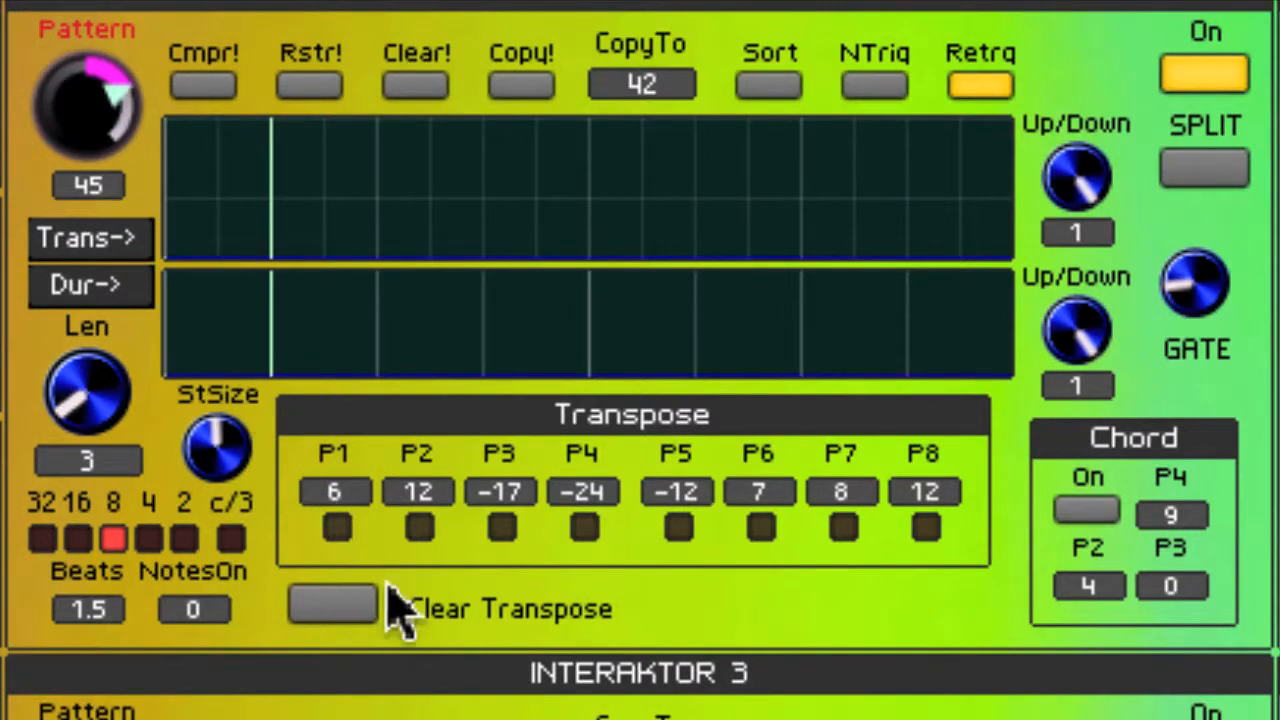
{"action": "left_click", "coordinate": [332, 608]}
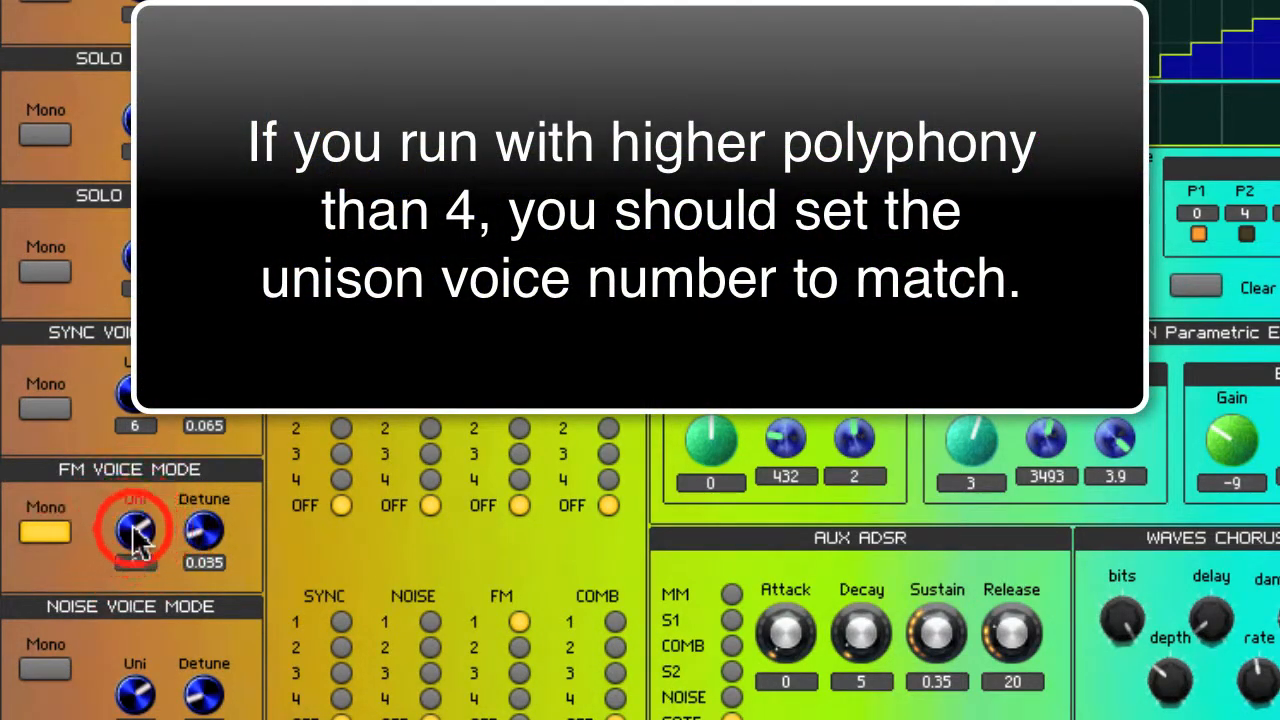
Step: Adjust the FM Voice Mode Uni knob to match unison voices to polyphony
{"action": "left_click_drag", "start_coordinate": [136, 524], "coordinate": [136, 560]}
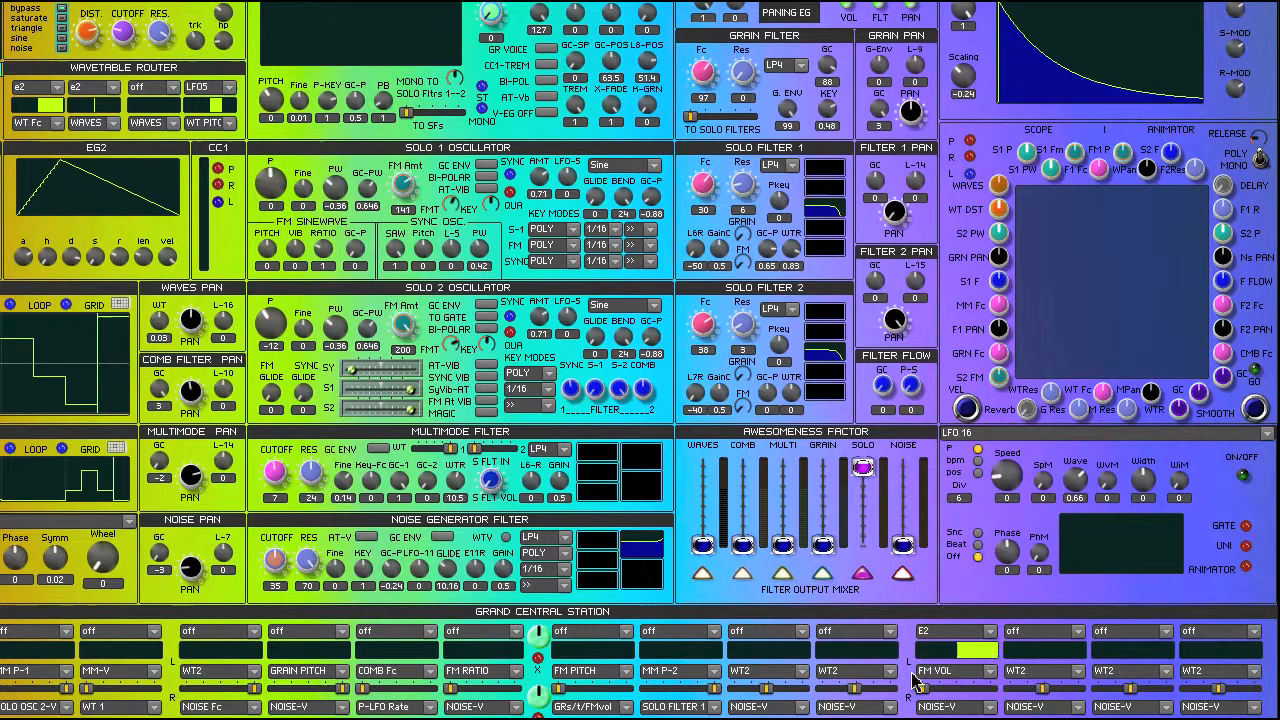
{"action": "mouse_move", "coordinate": [990, 684]}
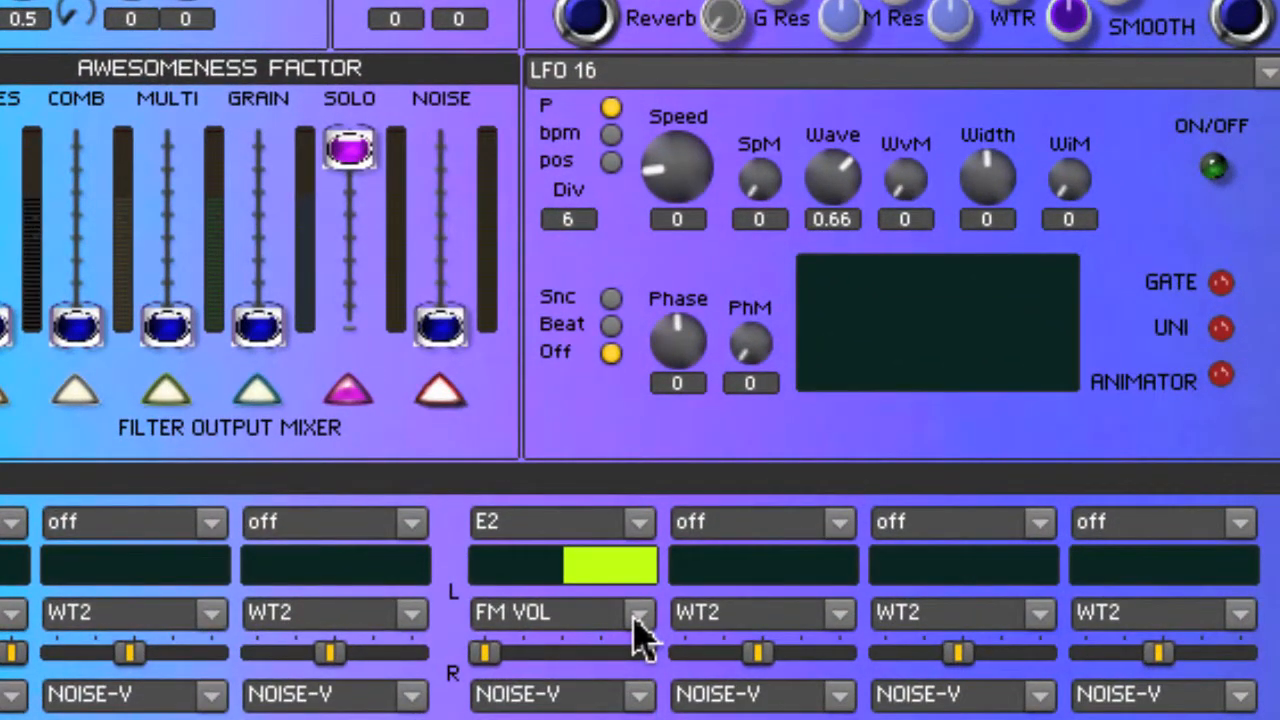
{"action": "mouse_move", "coordinate": [516, 536]}
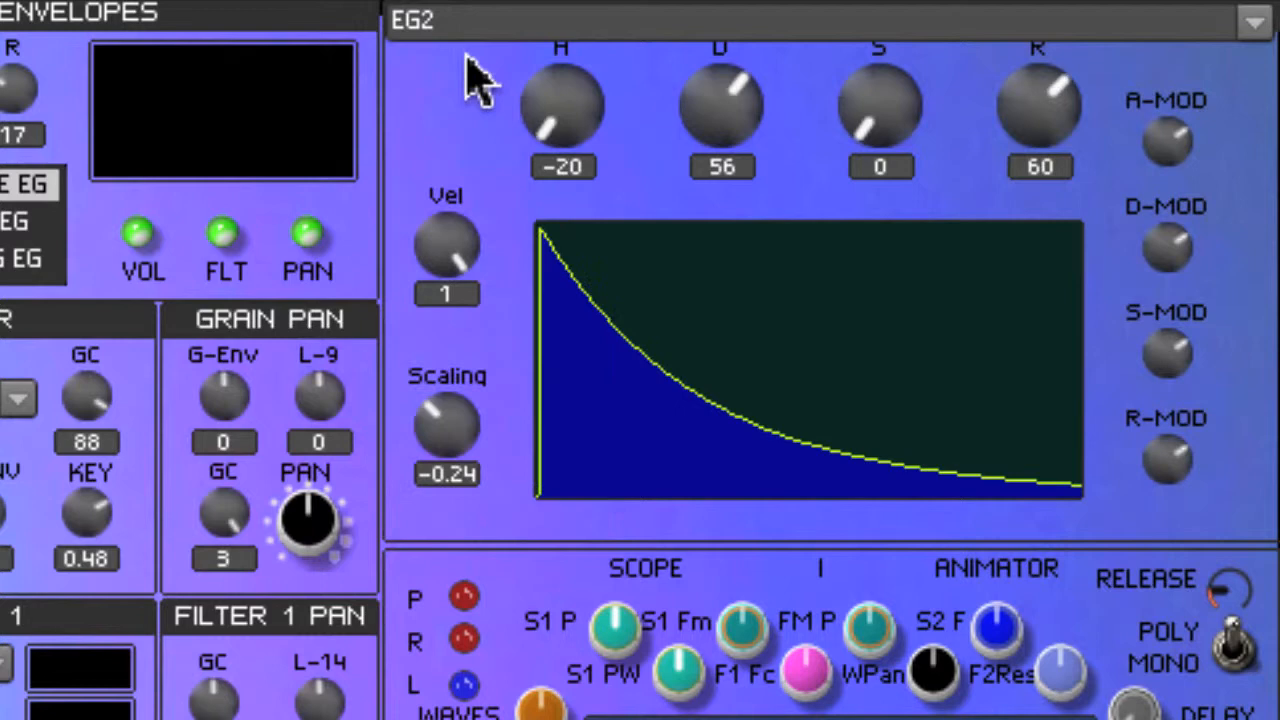
{"action": "mouse_move", "coordinate": [784, 90]}
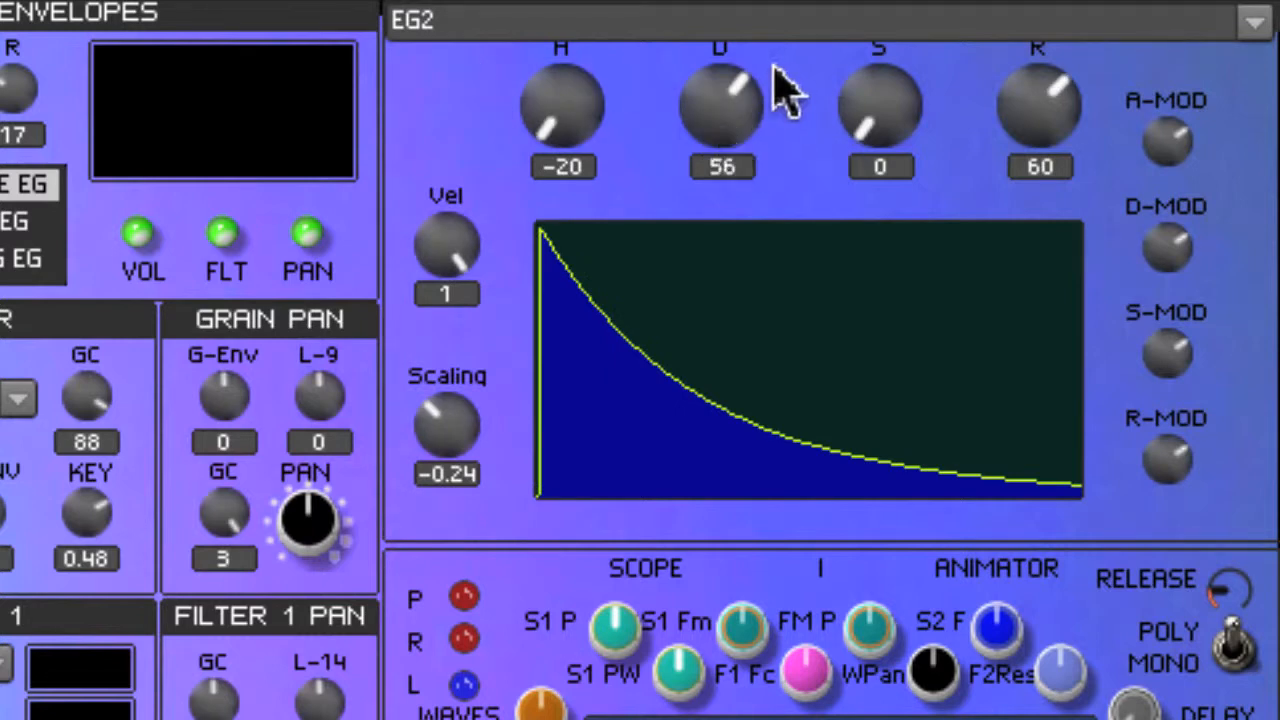
{"action": "mouse_move", "coordinate": [910, 124]}
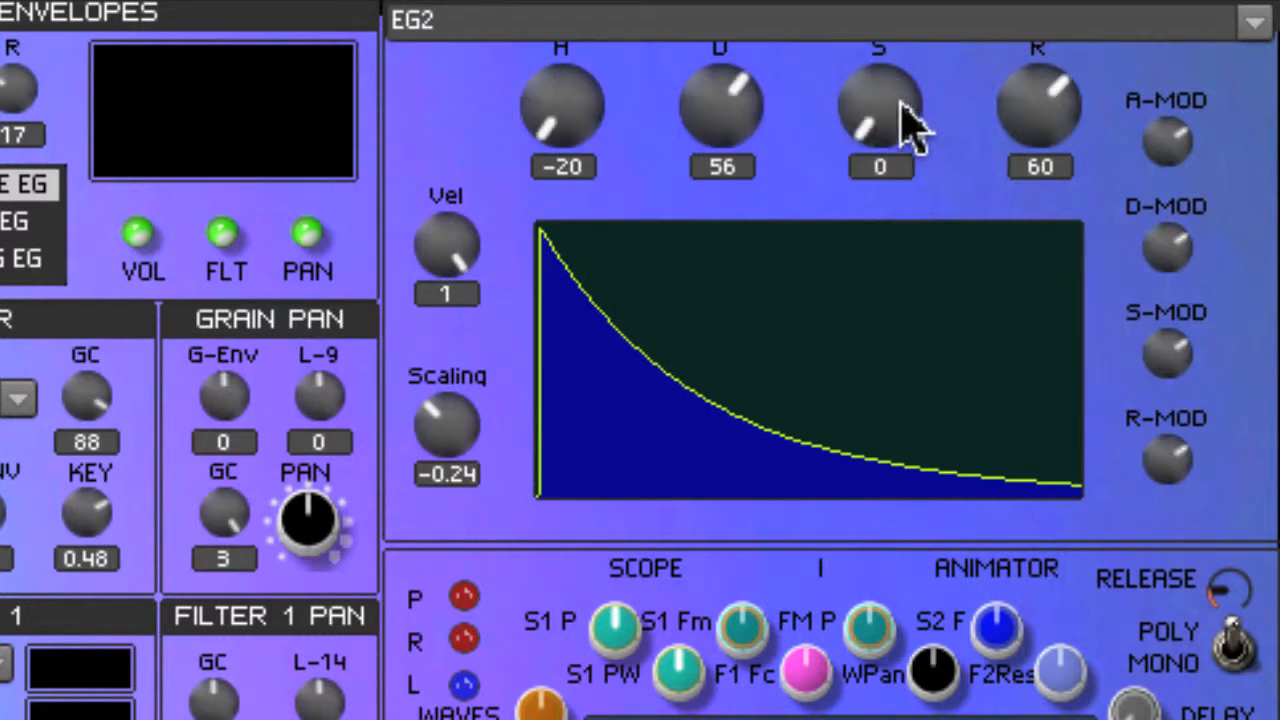
Step: Shape EG2 to attack -20, decay 56, sustain 0, release 60
{"action": "left_click_drag", "start_coordinate": [878, 110], "coordinate": [890, 96]}
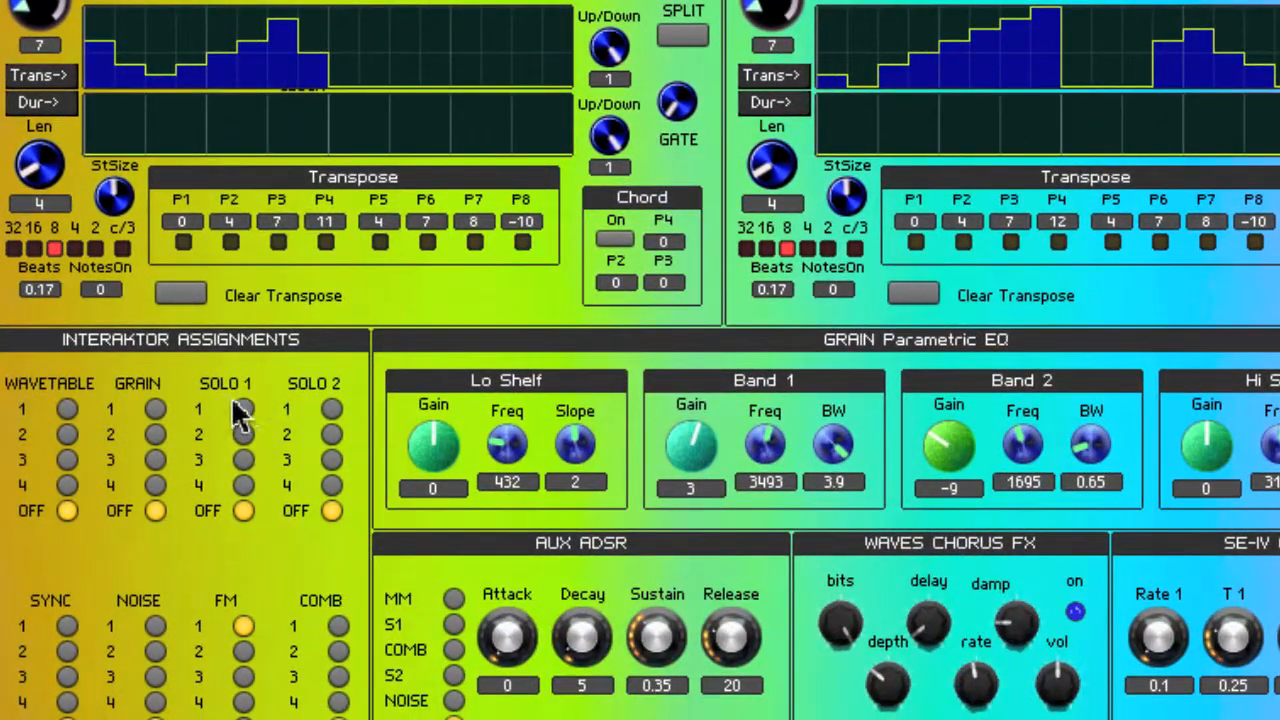
Step: Assign Solo 1 to Interaktor 2 in Interaktor Assignments
{"action": "left_click", "coordinate": [244, 434]}
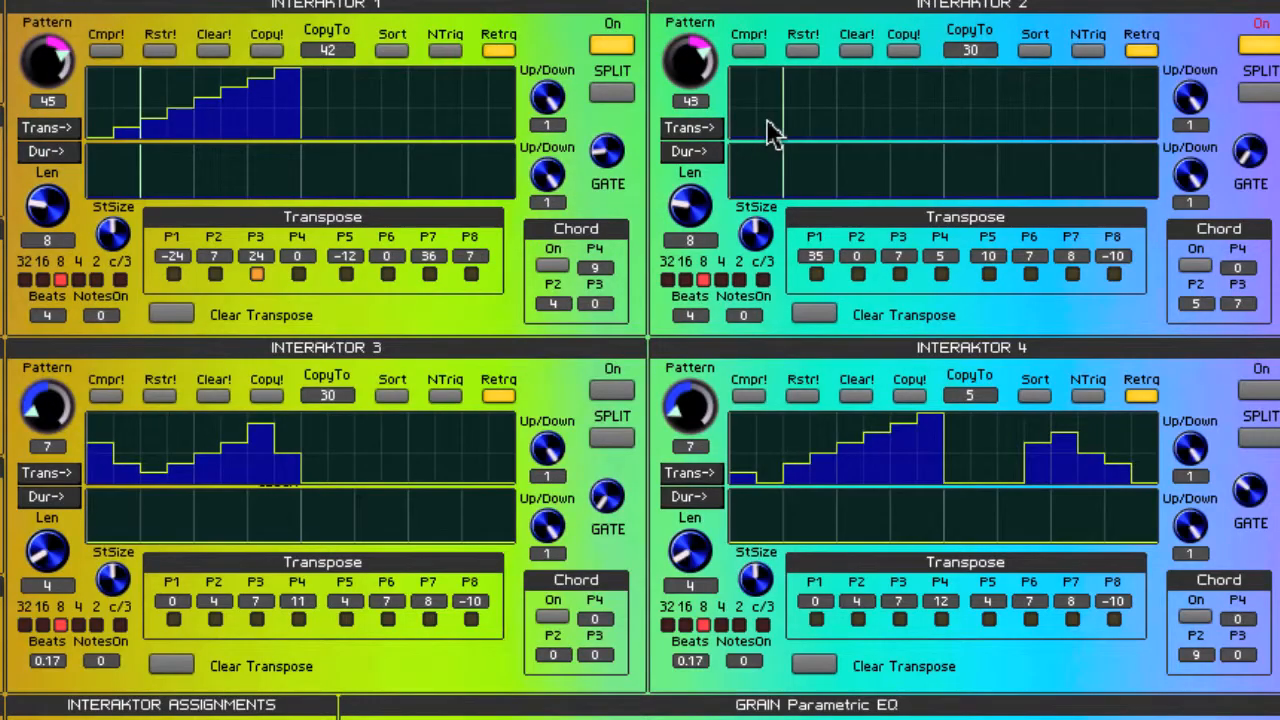
{"action": "mouse_move", "coordinate": [890, 110]}
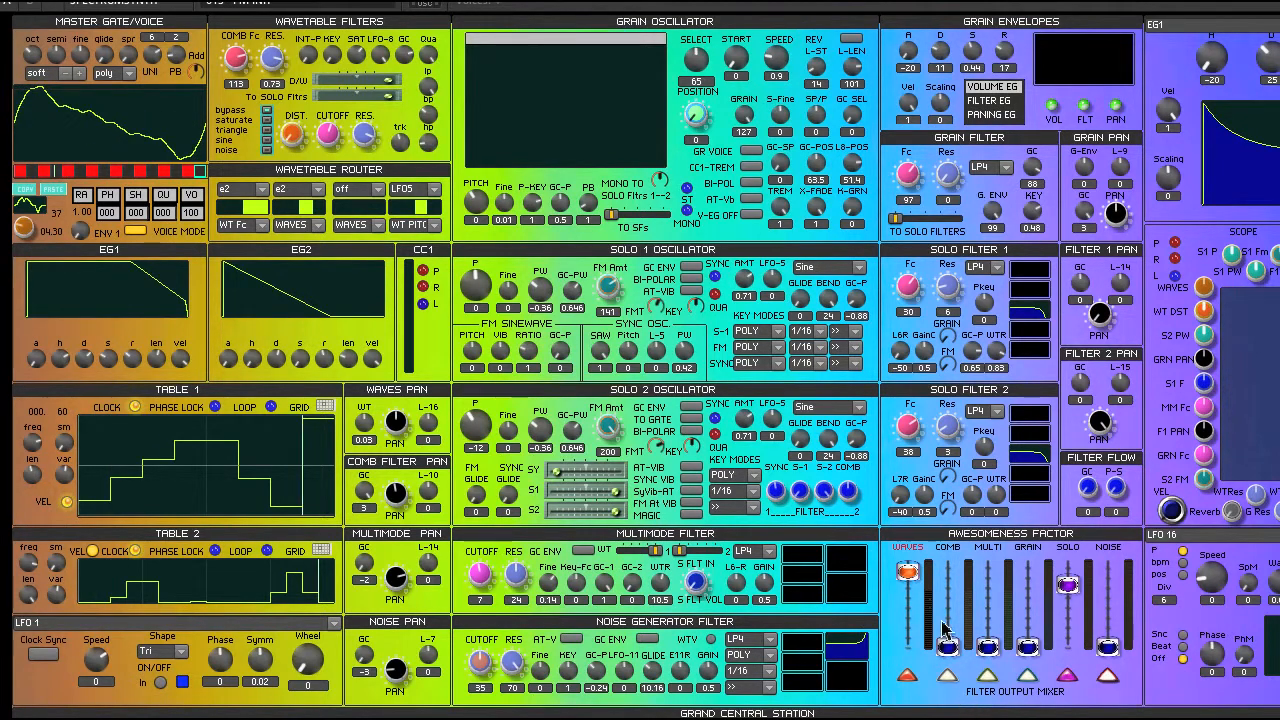
{"action": "mouse_move", "coordinate": [918, 598]}
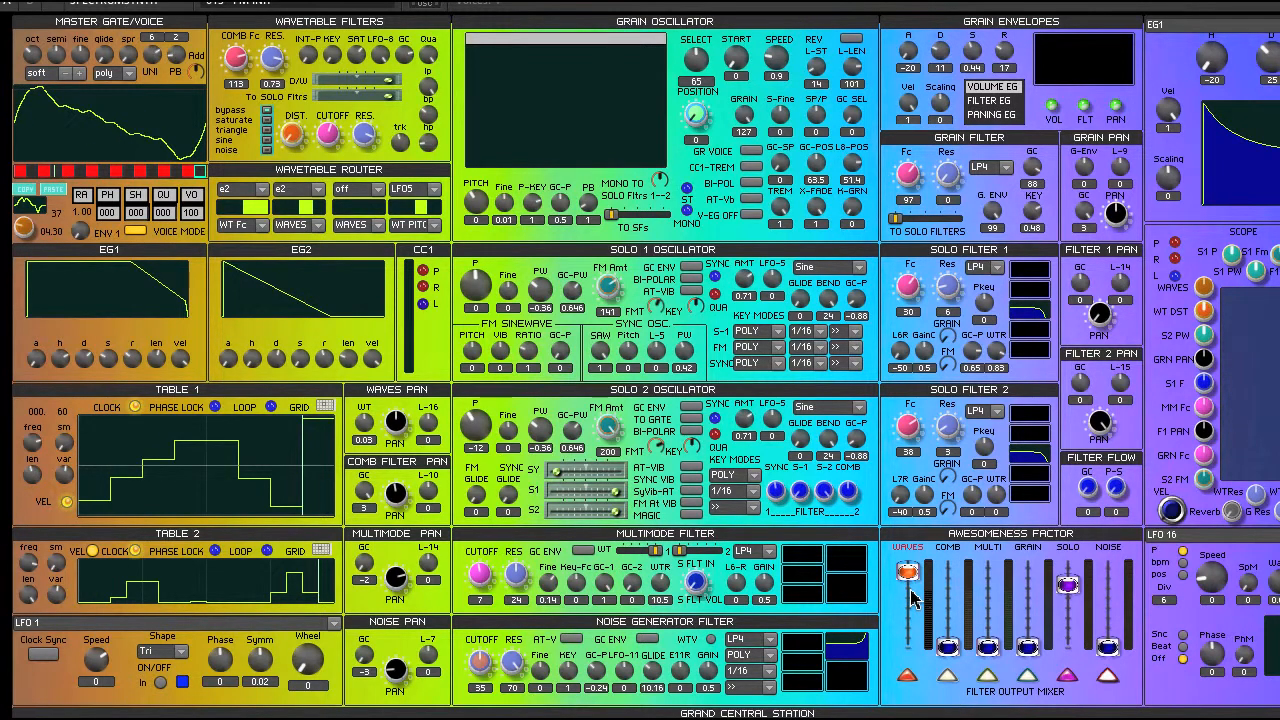
{"action": "mouse_move", "coordinate": [252, 314]}
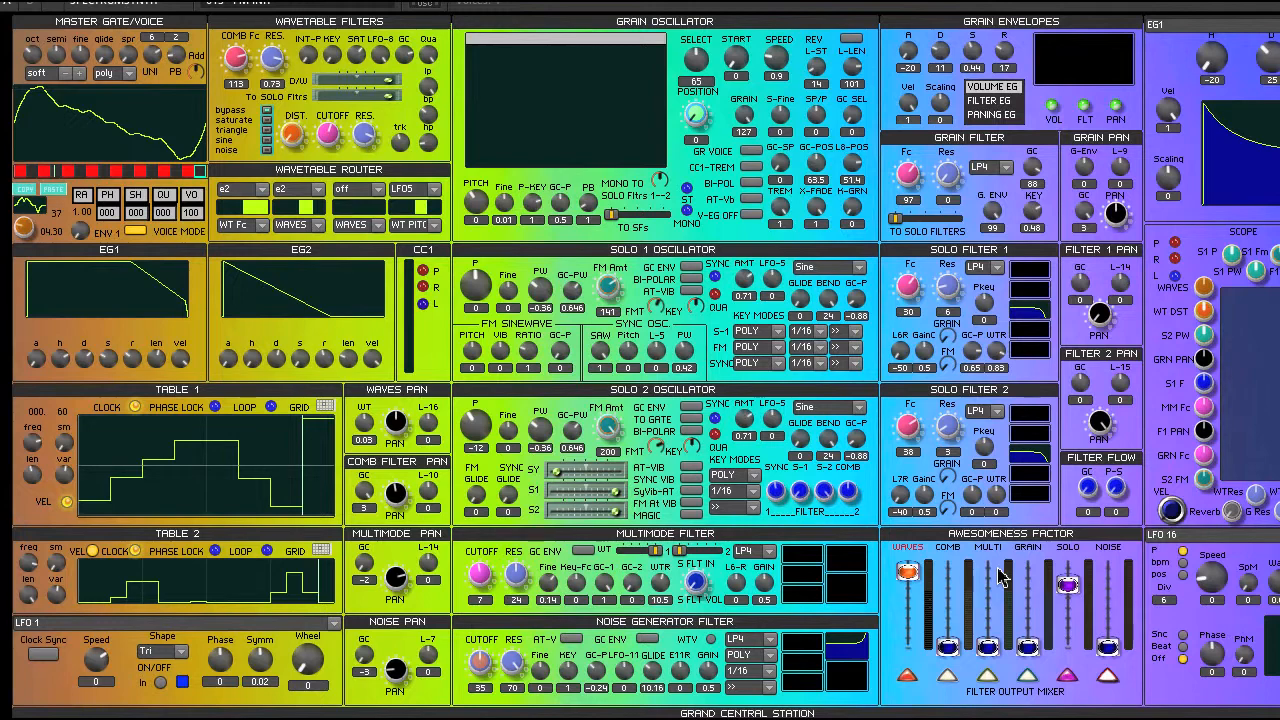
{"action": "mouse_move", "coordinate": [964, 584]}
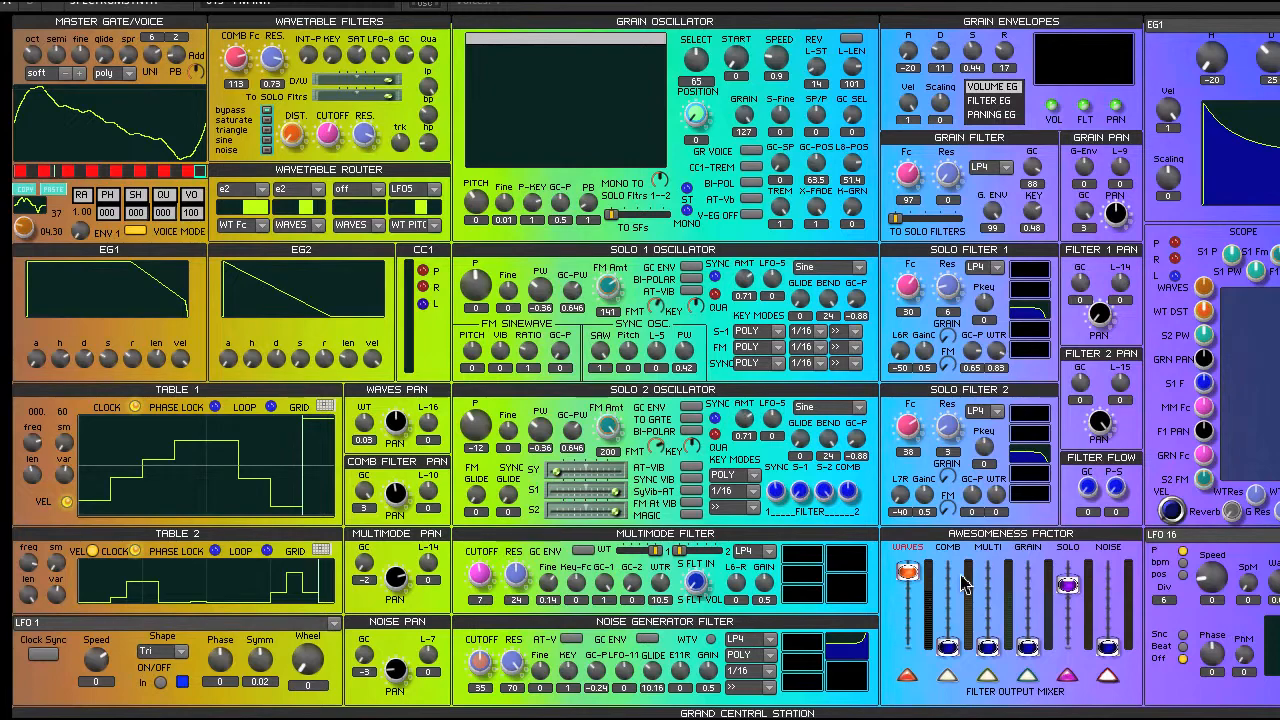
{"action": "mouse_move", "coordinate": [690, 388]}
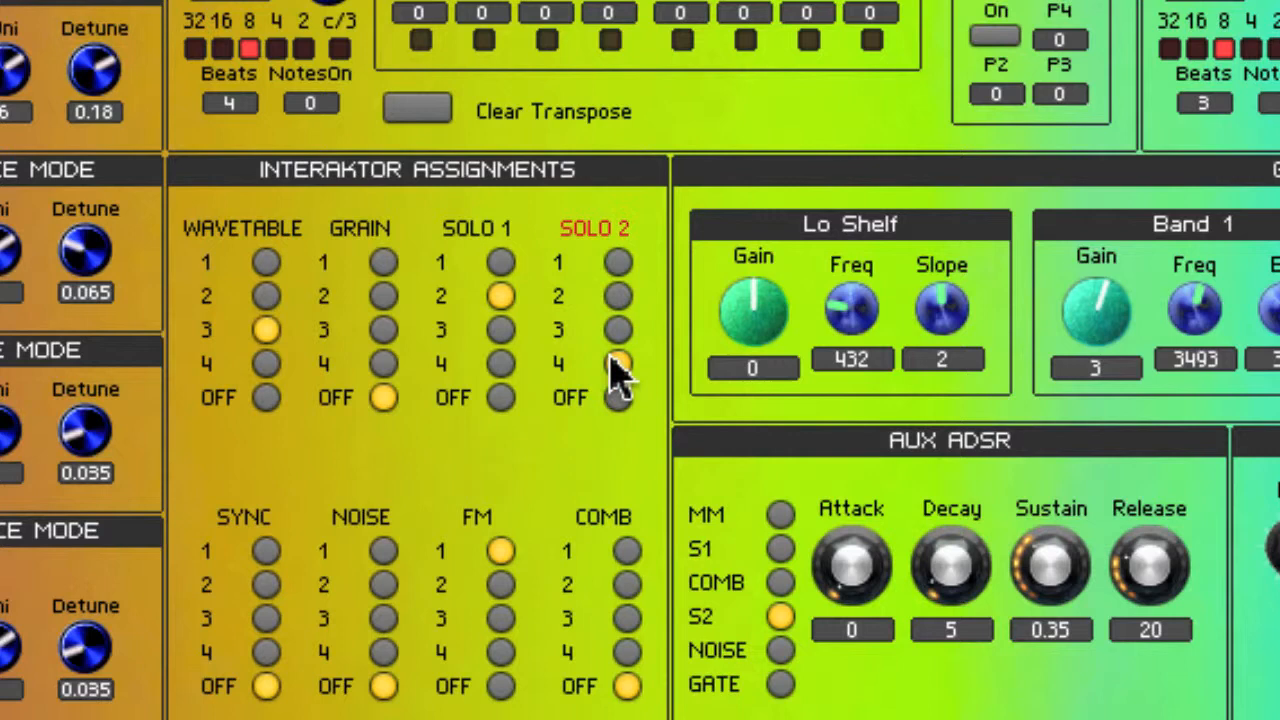
Step: Assign Solo 2 to Interaktor 4 in Interaktor Assignments
{"action": "left_click", "coordinate": [616, 364]}
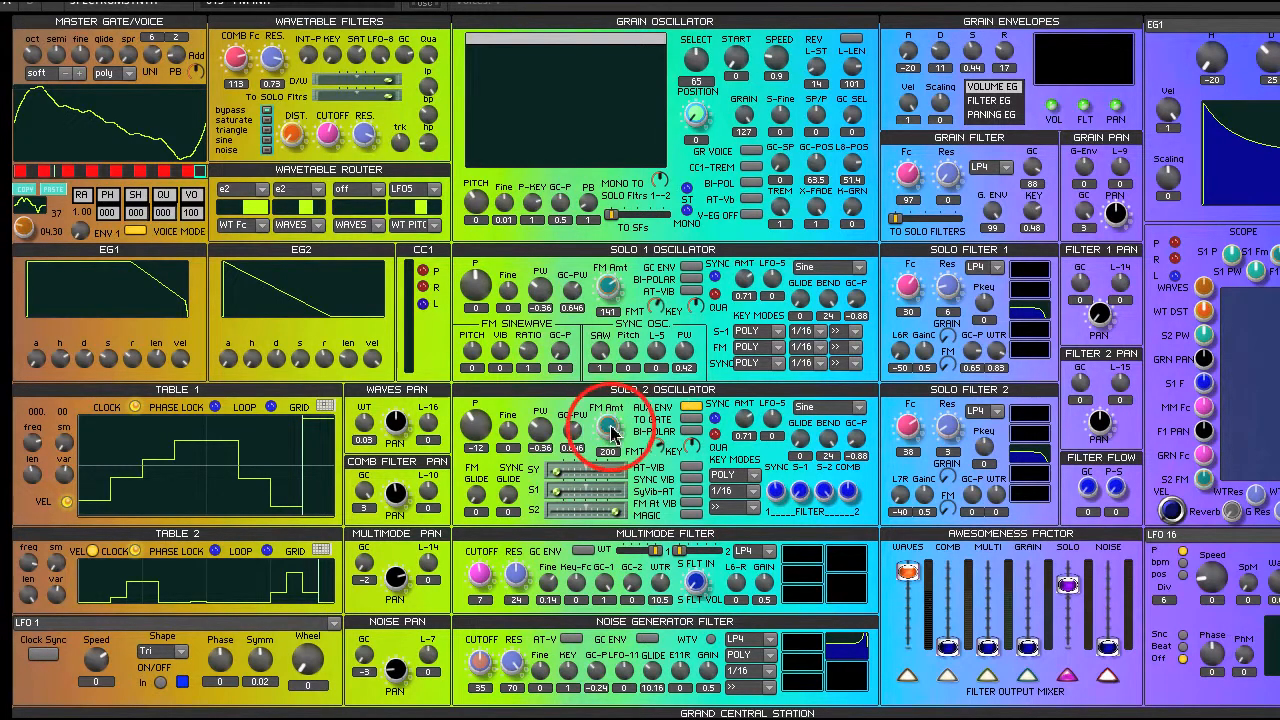
Step: Make the Solo 2 oscillator follow the aux envelope and raise the Waves level in the filter output mixer
{"action": "left_click", "coordinate": [828, 406]}
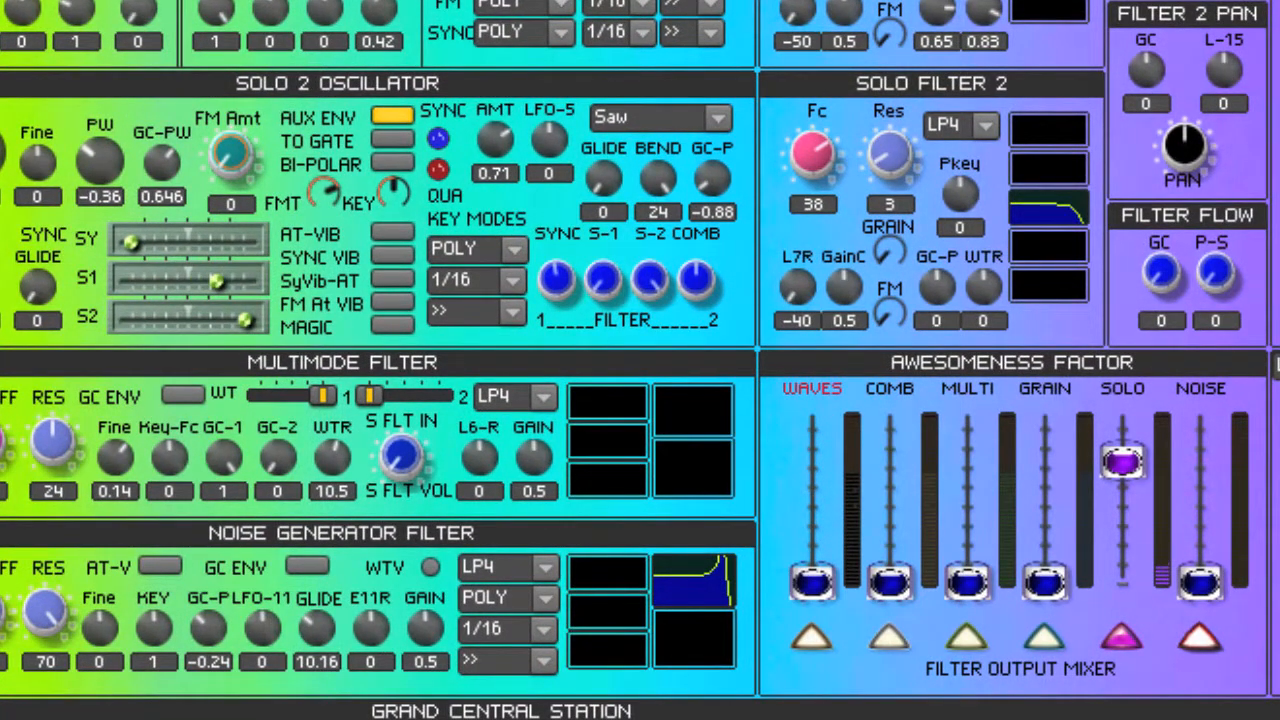
{"action": "left_click", "coordinate": [812, 582]}
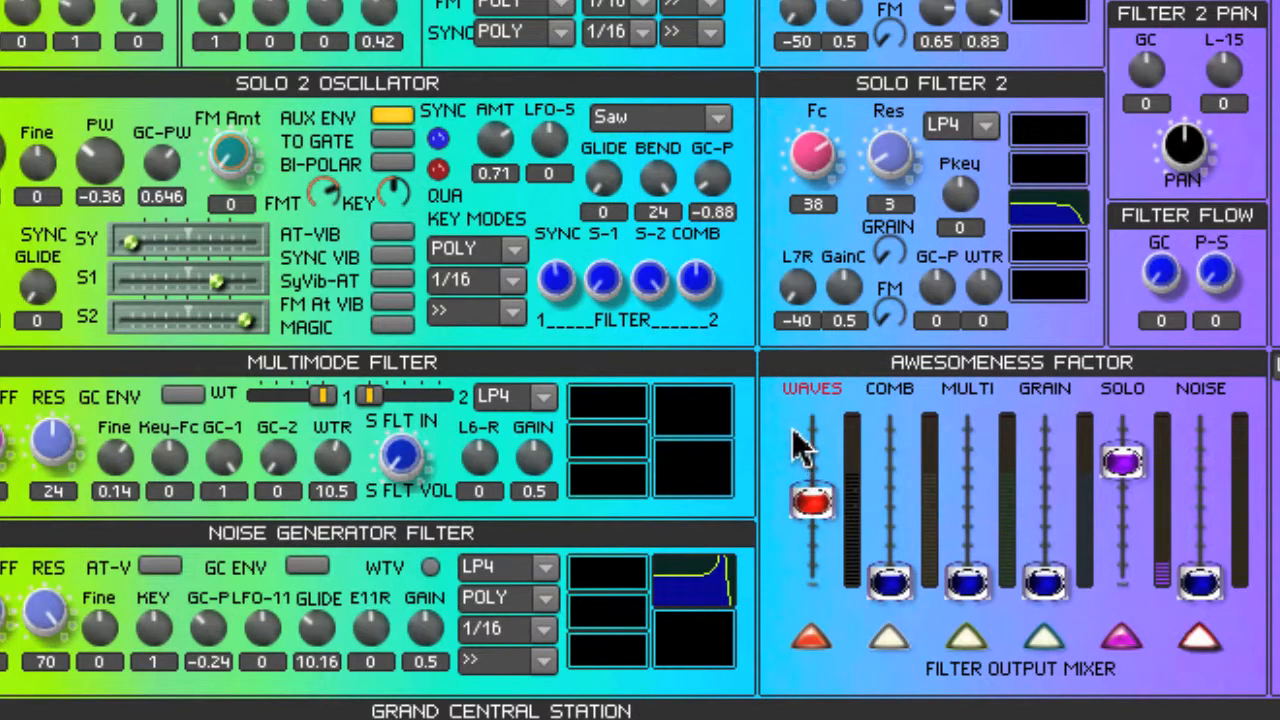
{"action": "left_click_drag", "start_coordinate": [812, 500], "coordinate": [812, 462]}
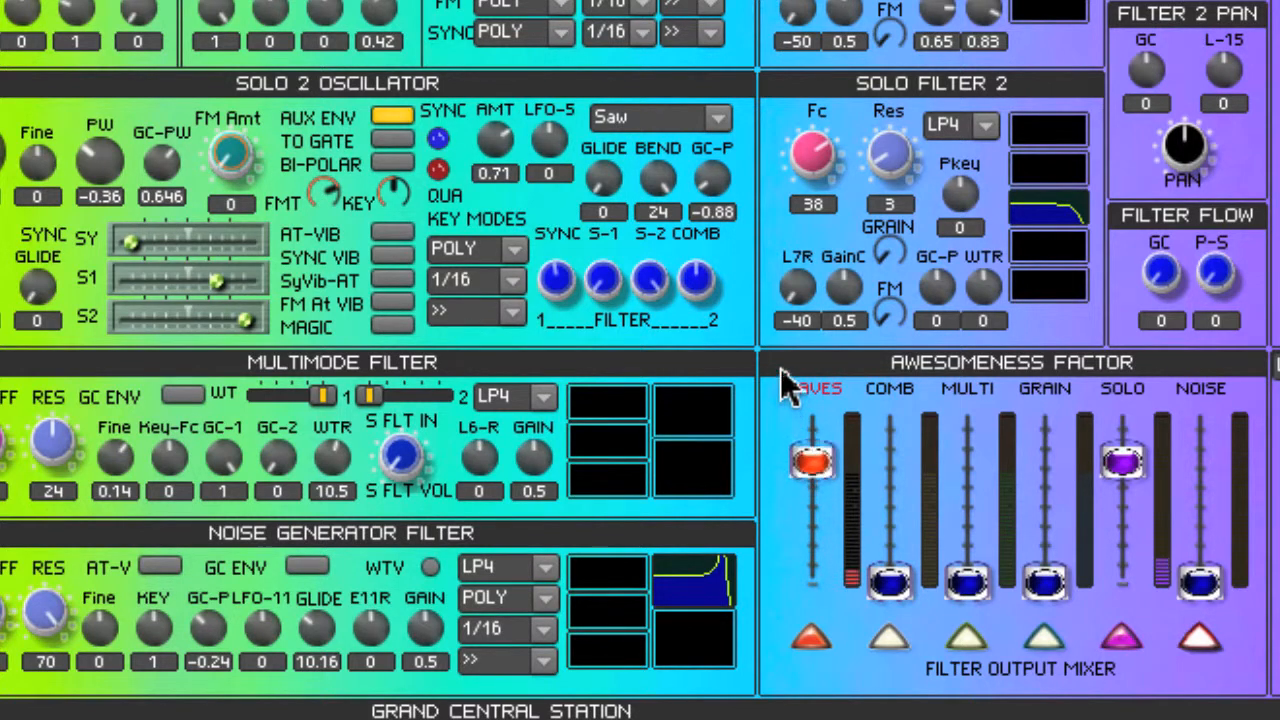
{"action": "mouse_move", "coordinate": [780, 372]}
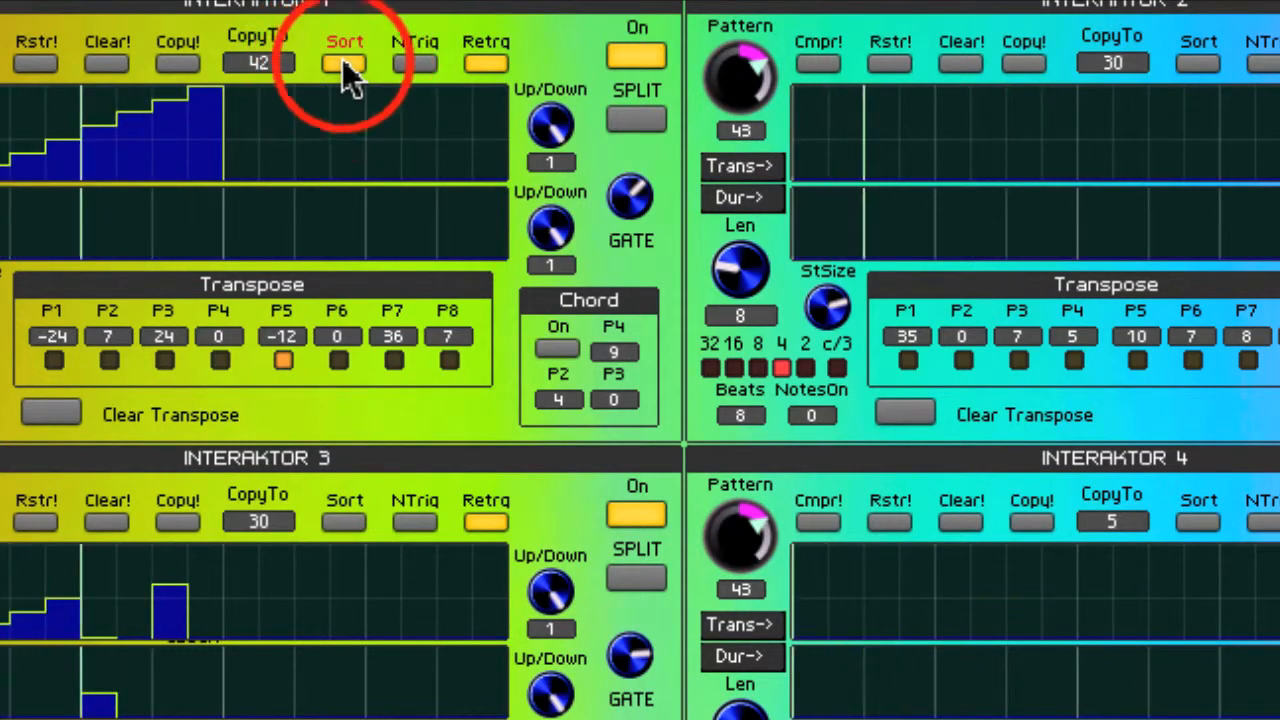
{"action": "mouse_move", "coordinate": [356, 100]}
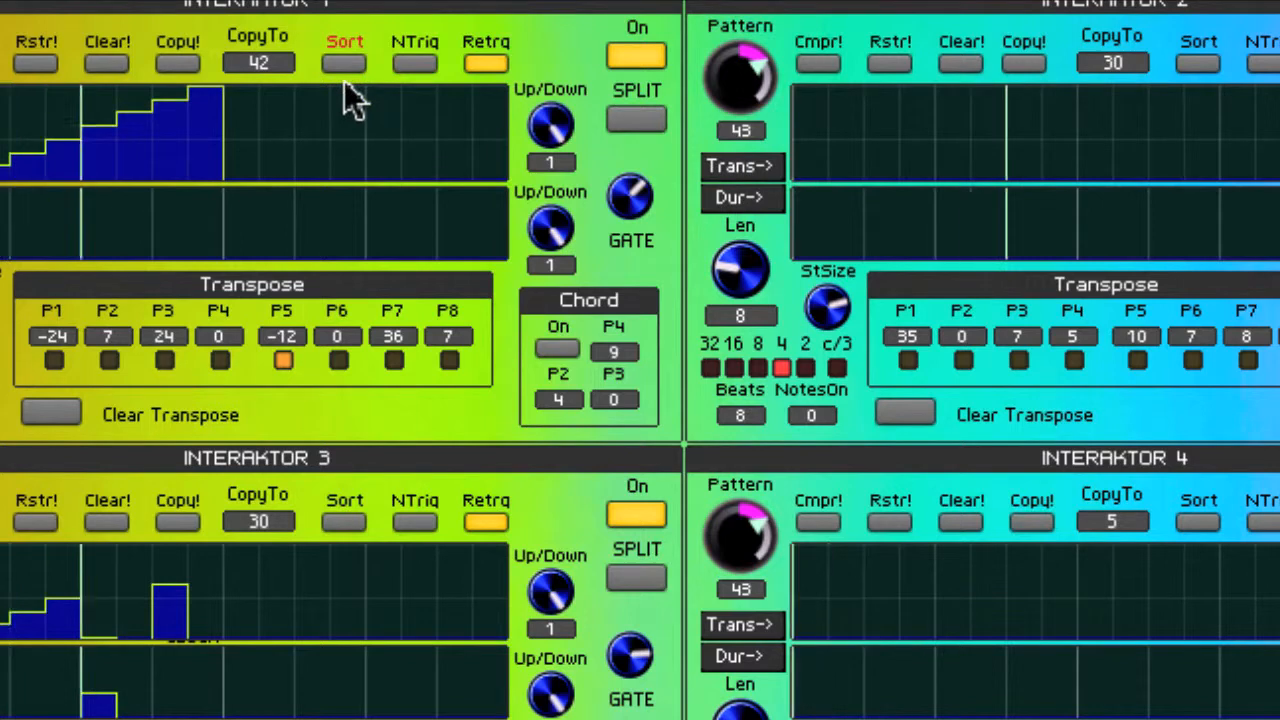